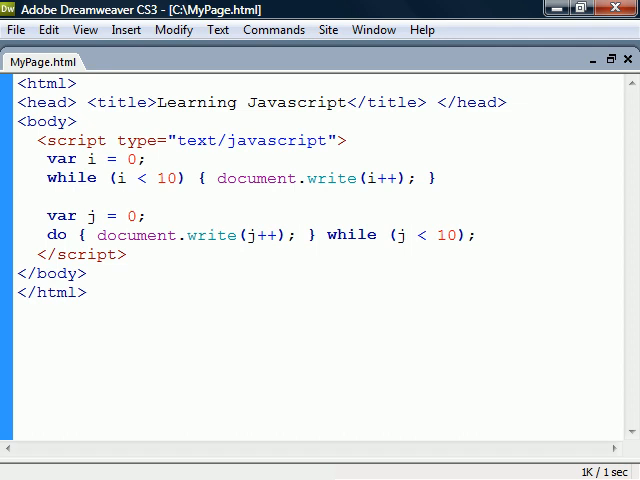
# - Add a for loop after the do-while loop that writes k from 0 to 9 to the document
pyautogui.write('for(var k = 0; k < 10; k++) { document.write(k); }')
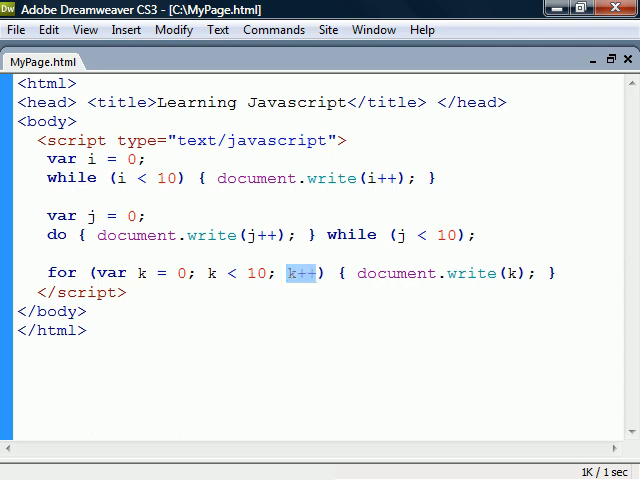
pyautogui.click(300, 273)
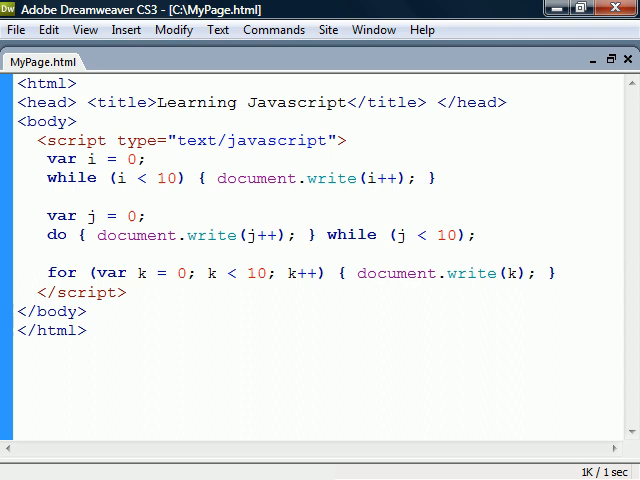